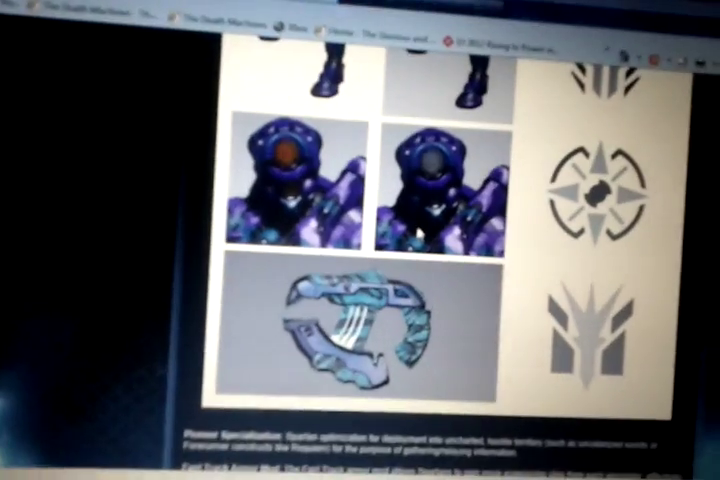
pyautogui.scroll(-3)
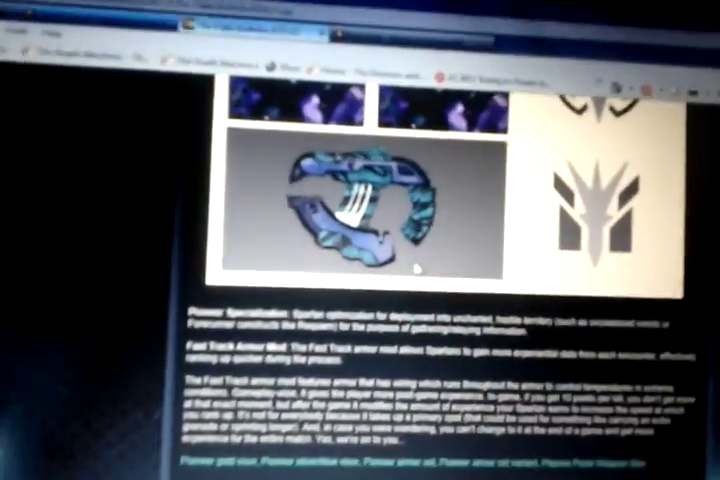
pyautogui.scroll(-3)
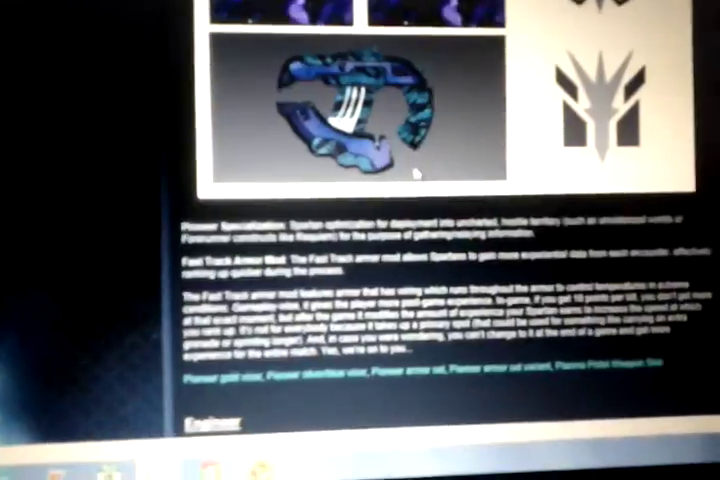